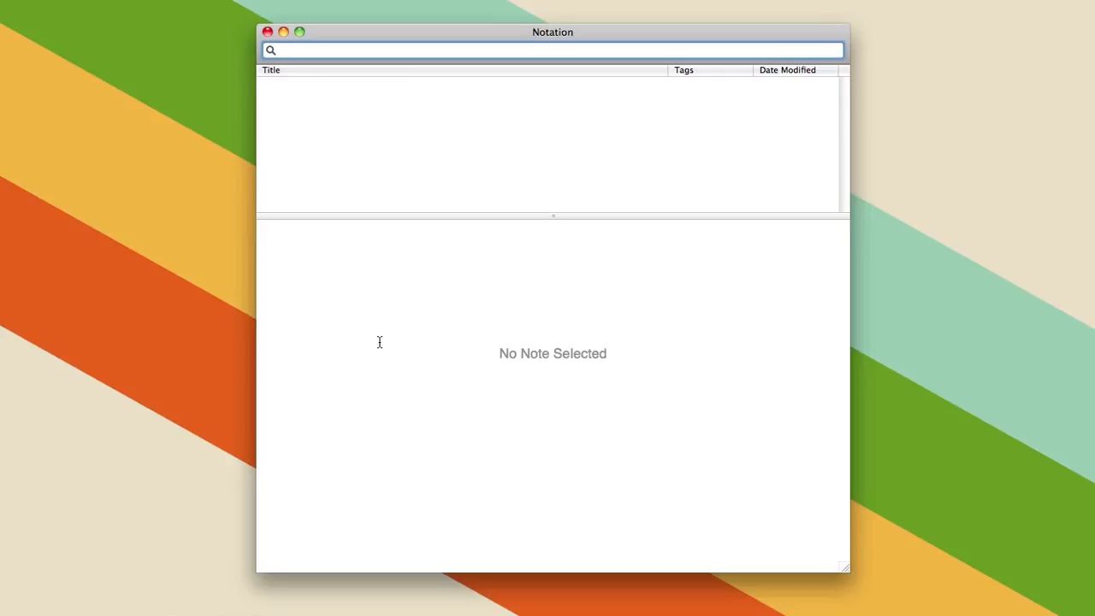
- Create the note 'New Note' with body 'Typing what you want.', correcting the mistyped words
click(551, 50)
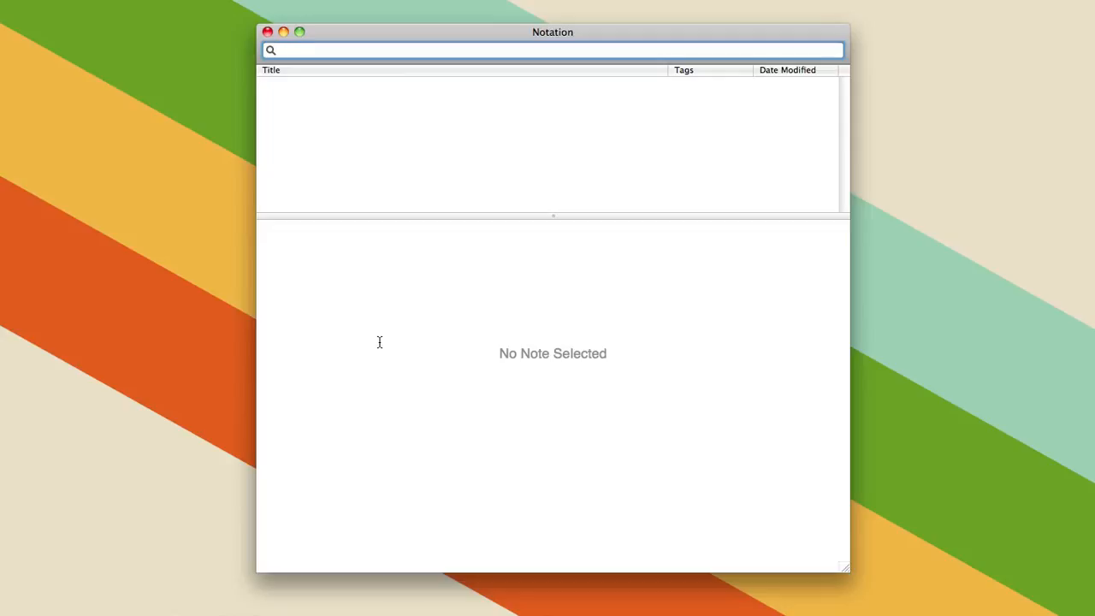
text(New)
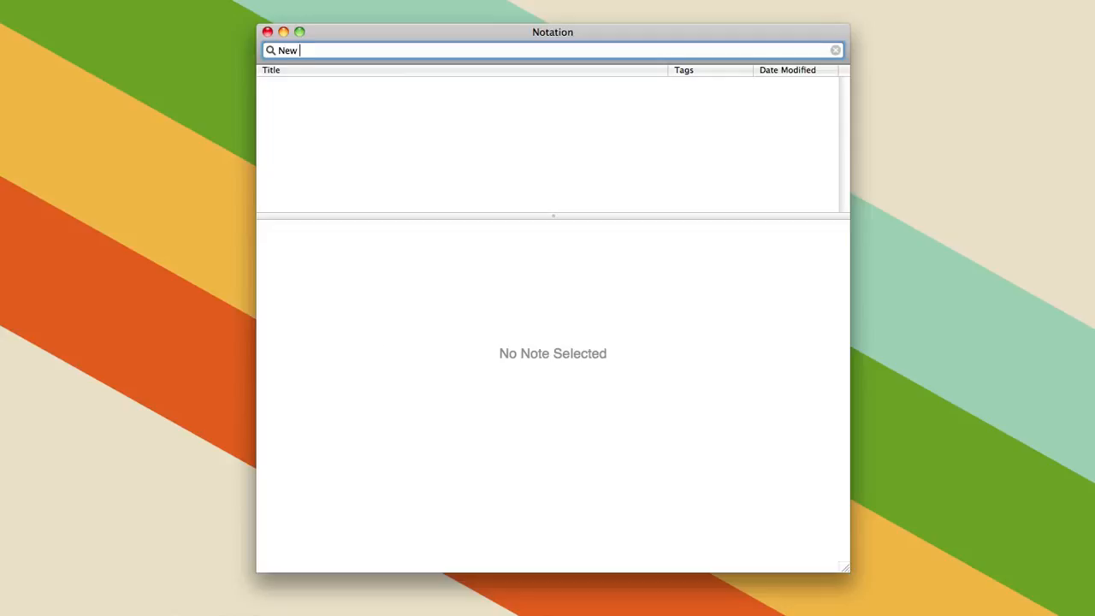
key(Return)
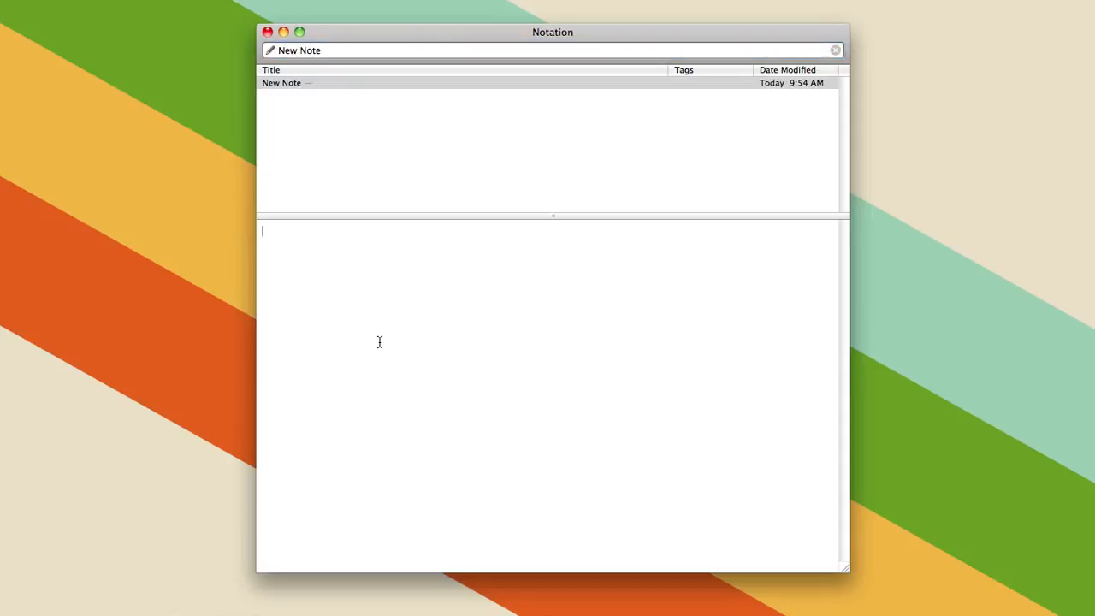
text(Typing you want)
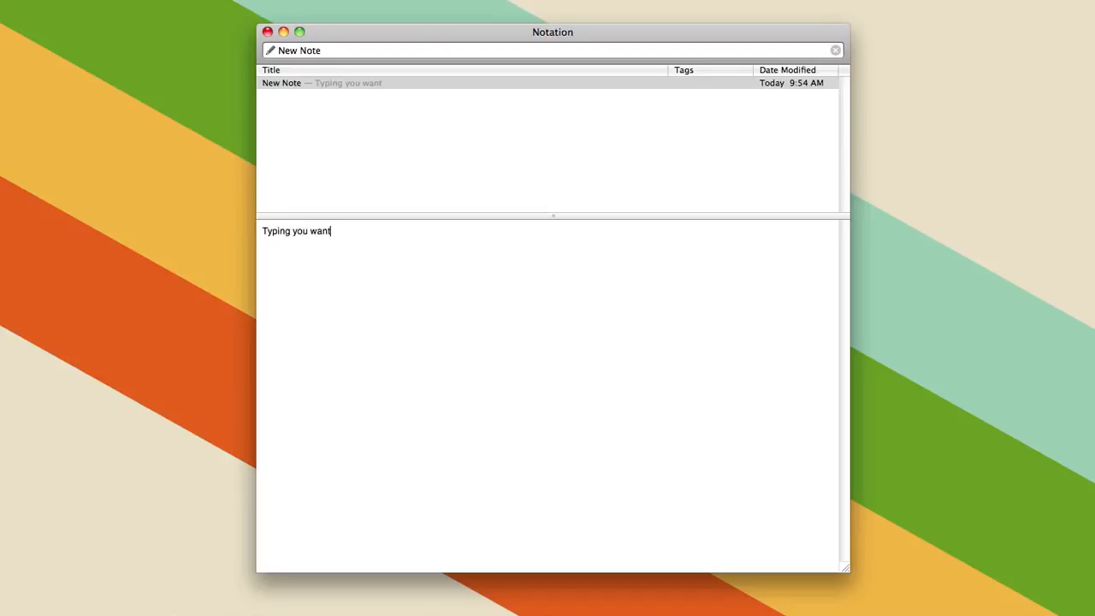
key(backspace)
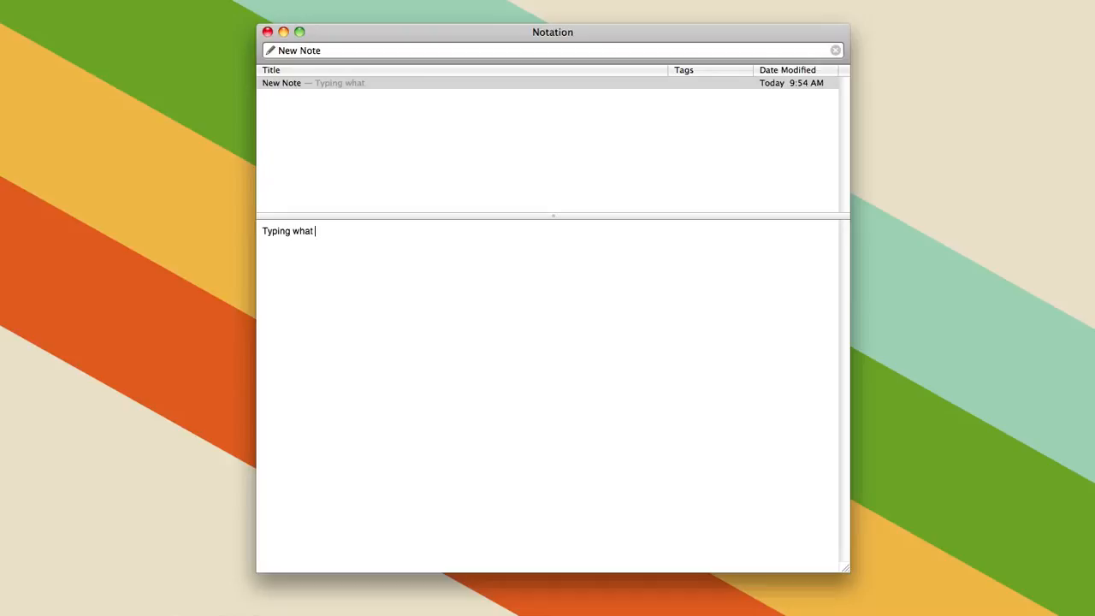
text(you want.)
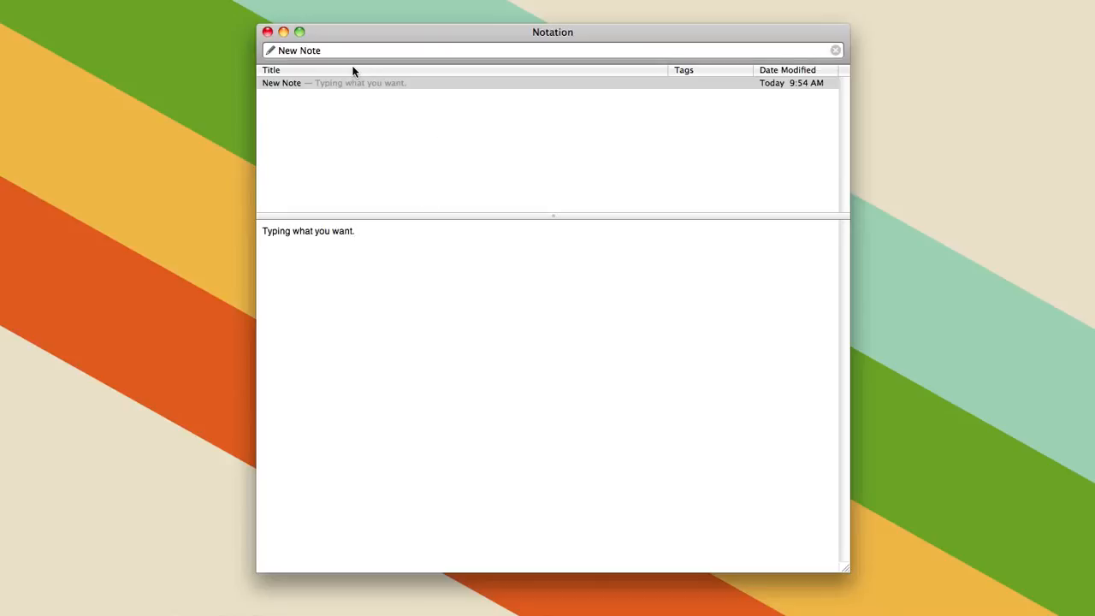
- Create 'Another note' reading 'And there you have it.' and 'Very simple.' with 'Very' bold
click(551, 50)
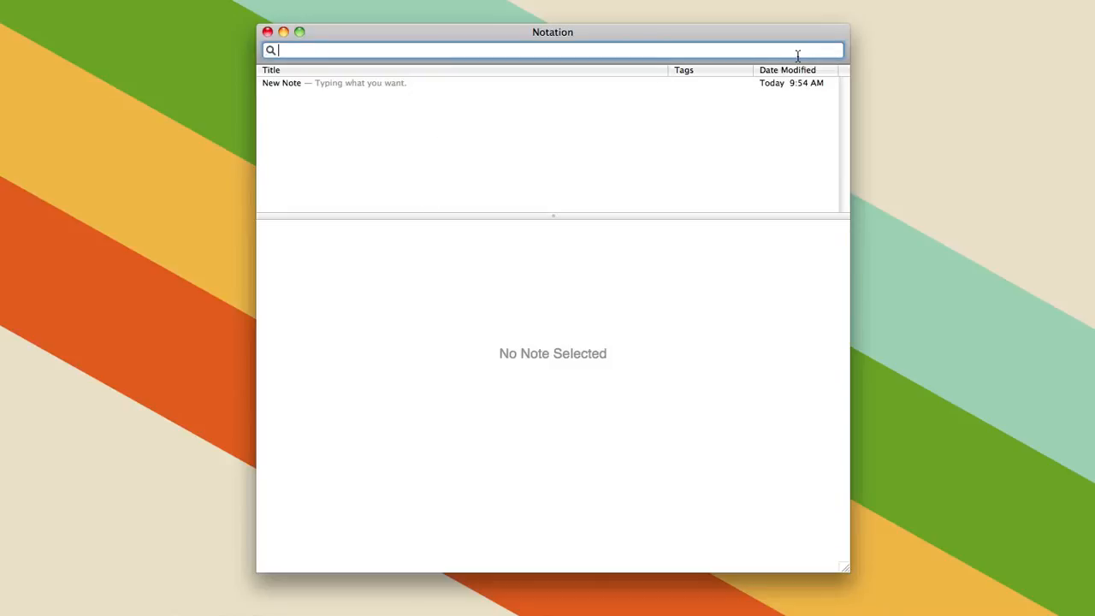
text(Another note)
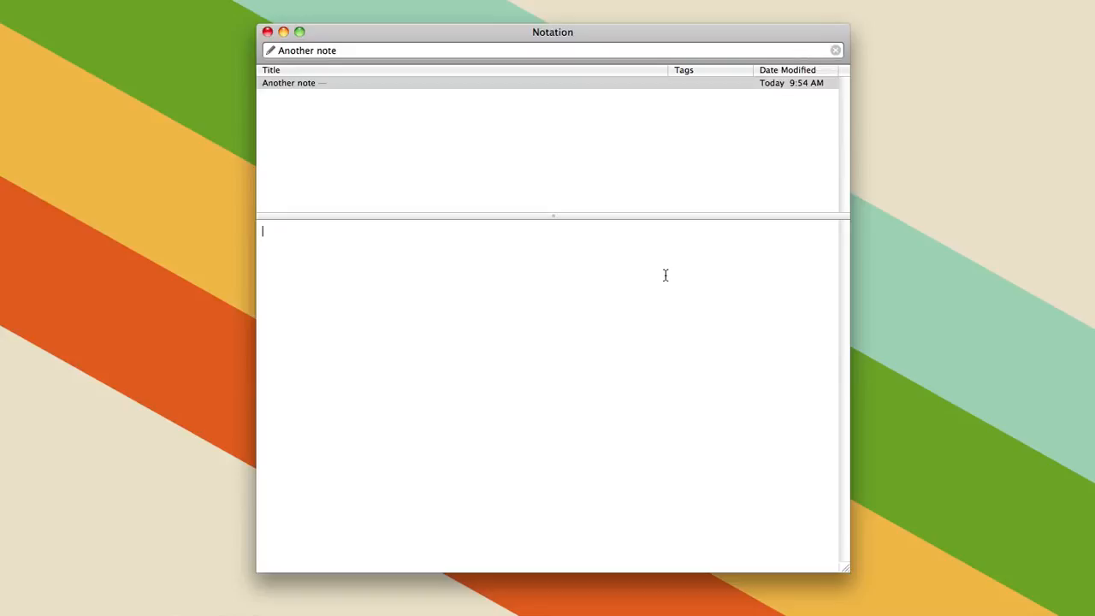
text(And ther)
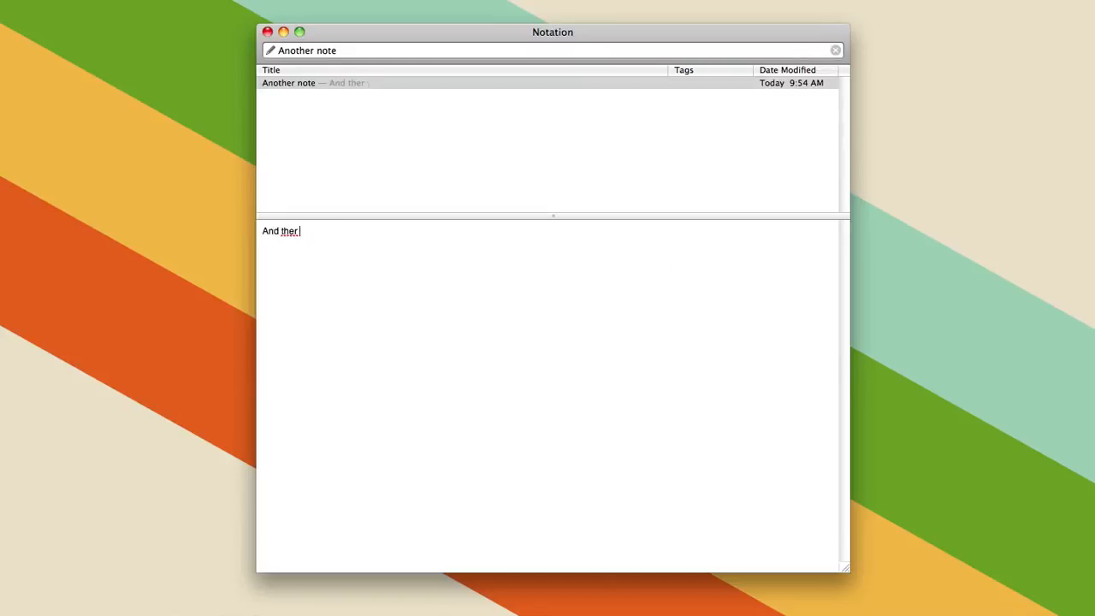
text(e you have it.)
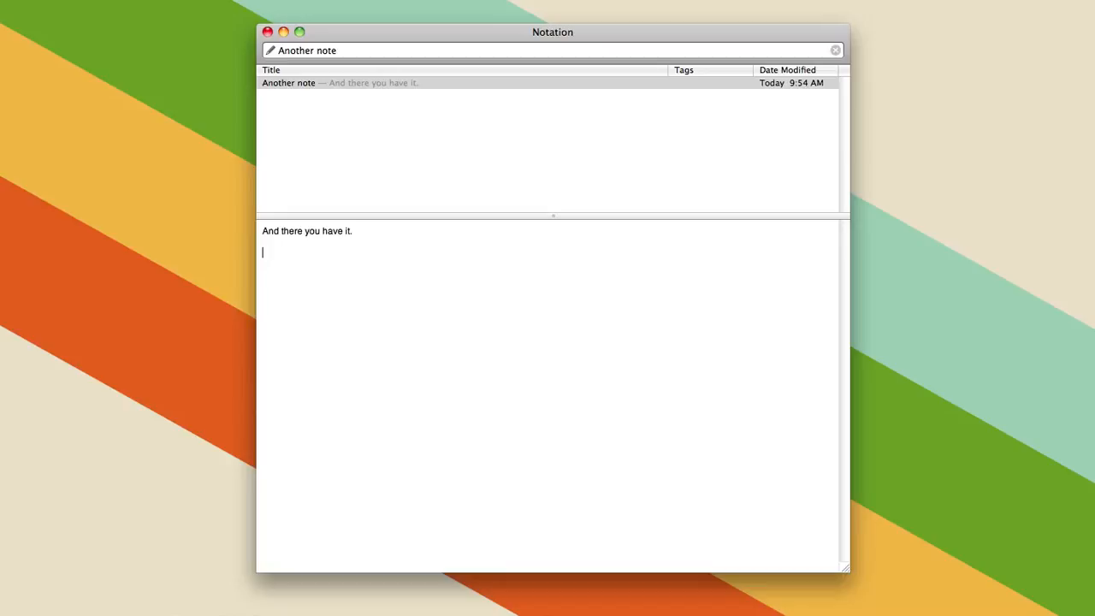
text(Very simp)
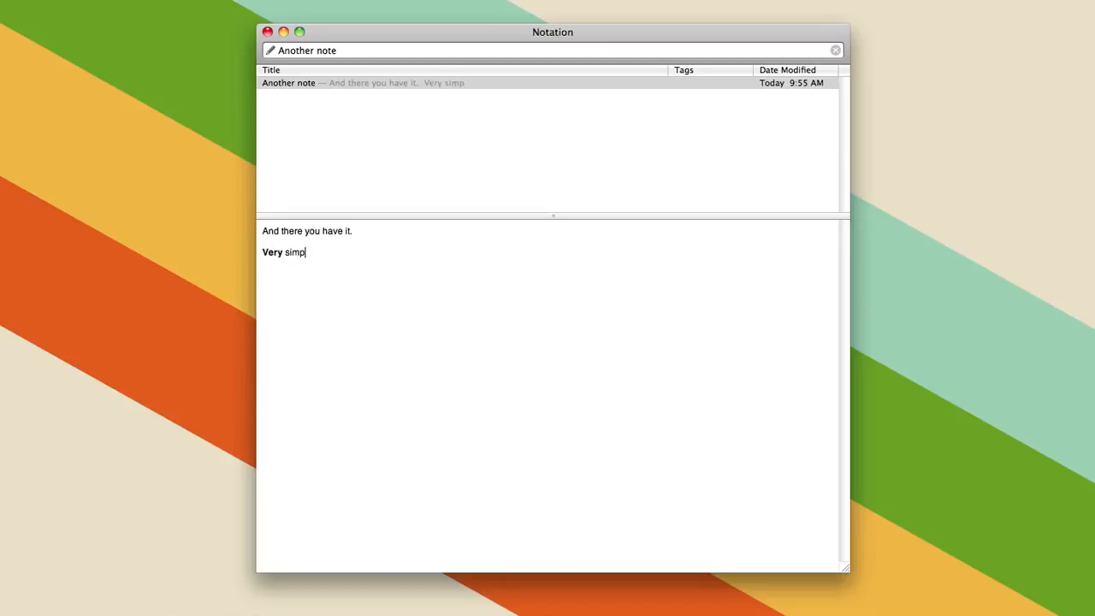
text(le.)
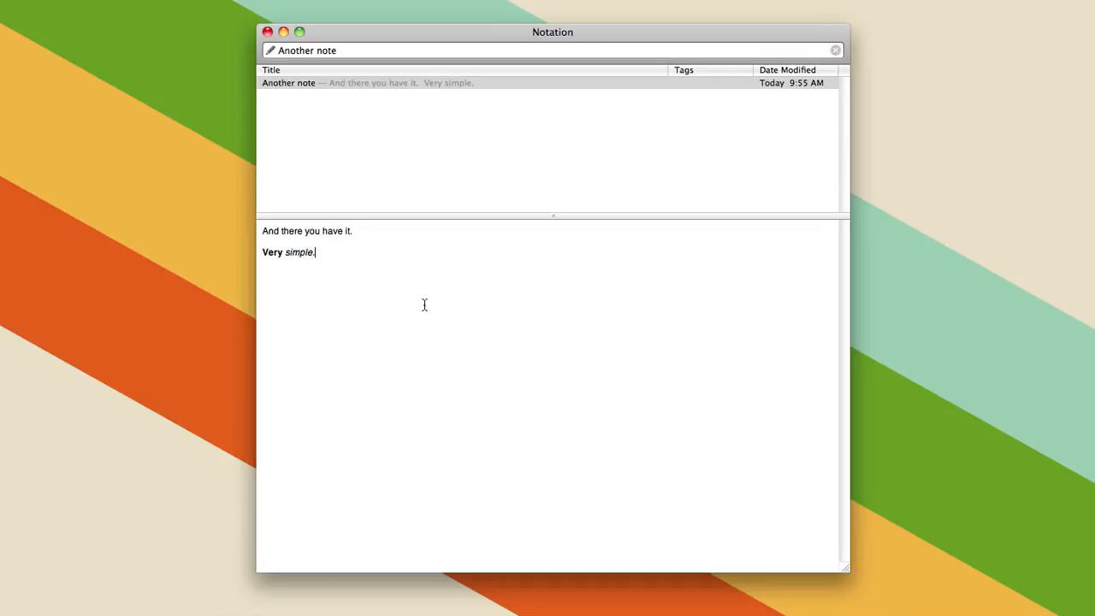
key(Return)
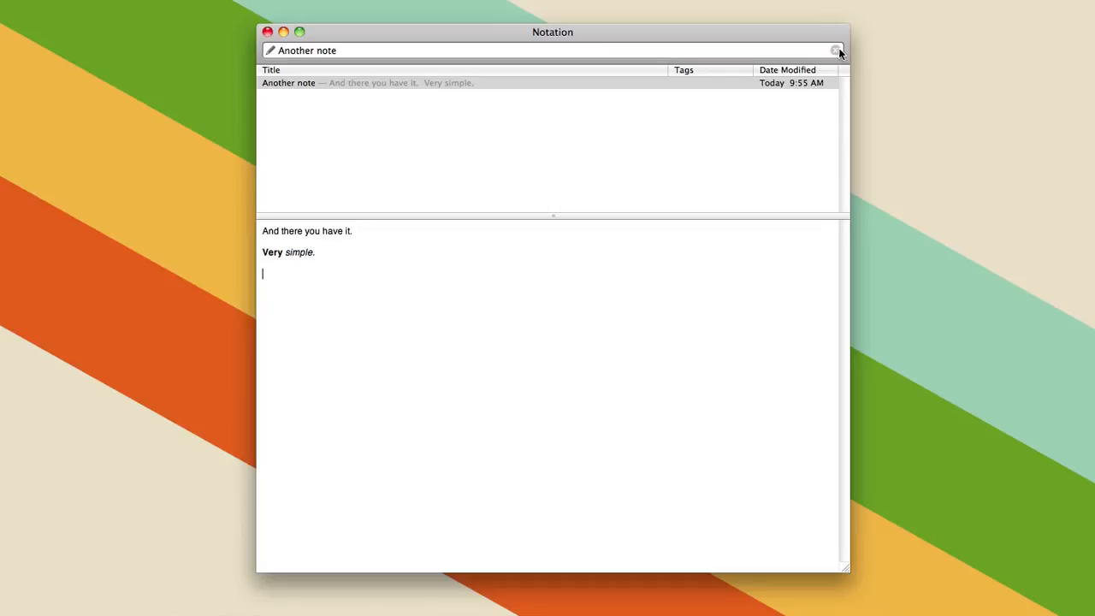
- Search 'another note' to open it, then clear the search to list both notes
click(835, 50)
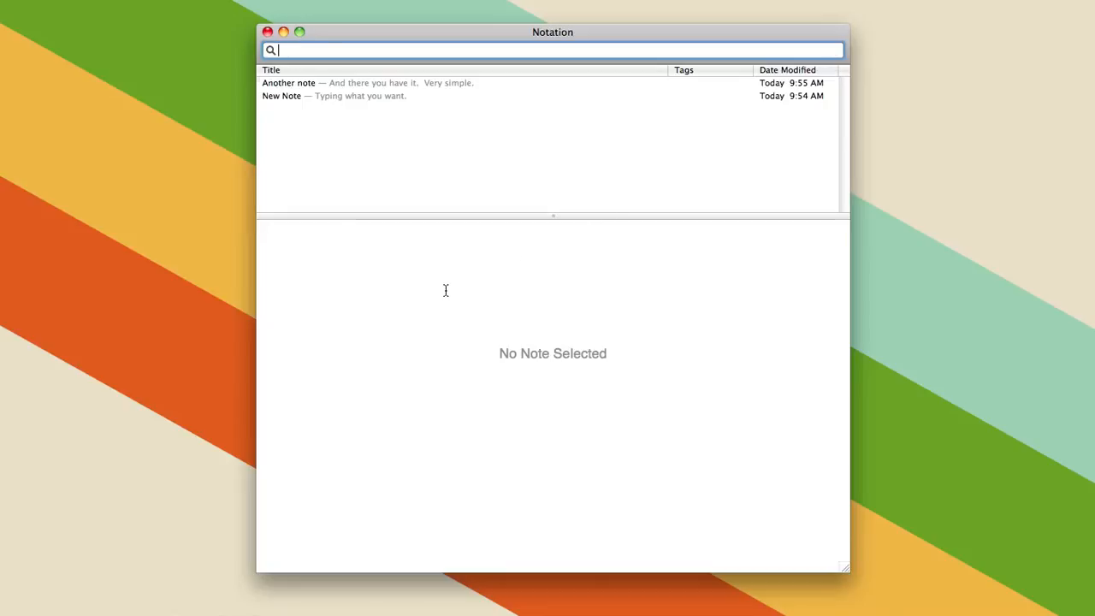
text(another note)
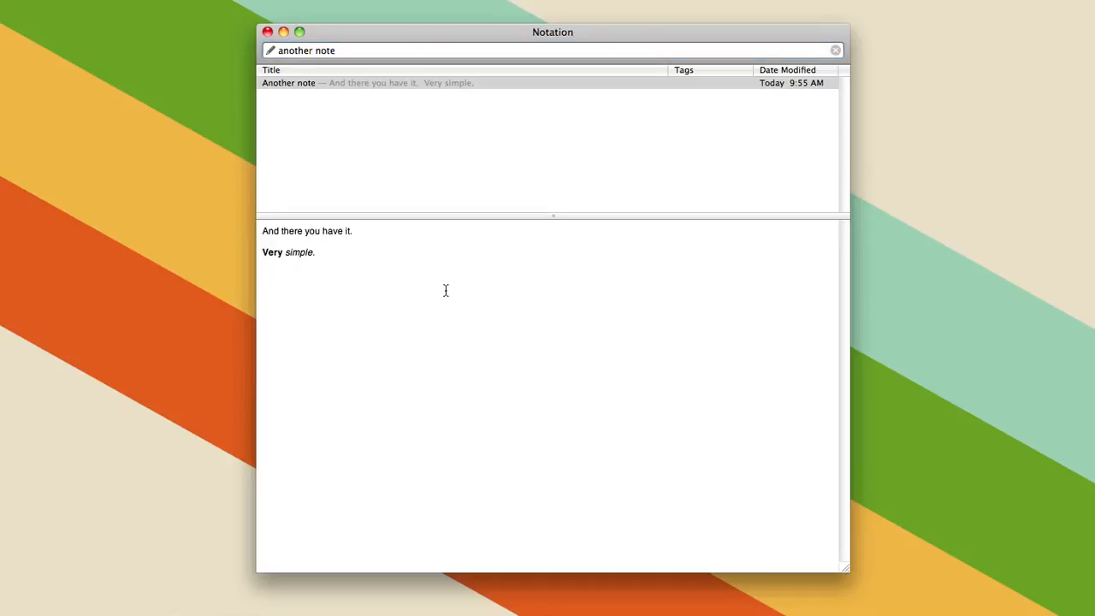
key(Return)
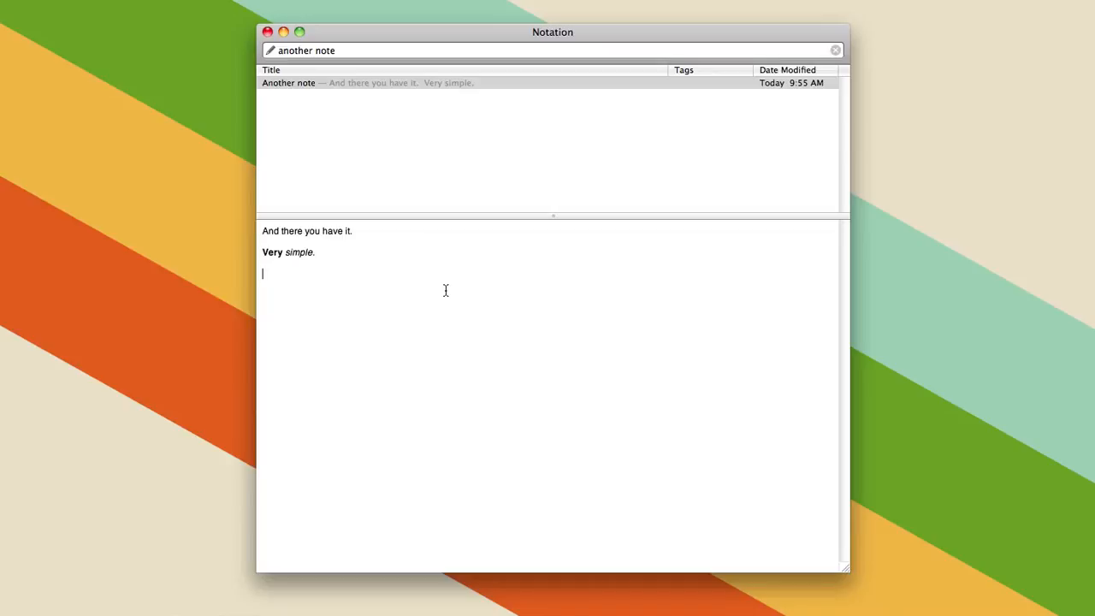
click(835, 50)
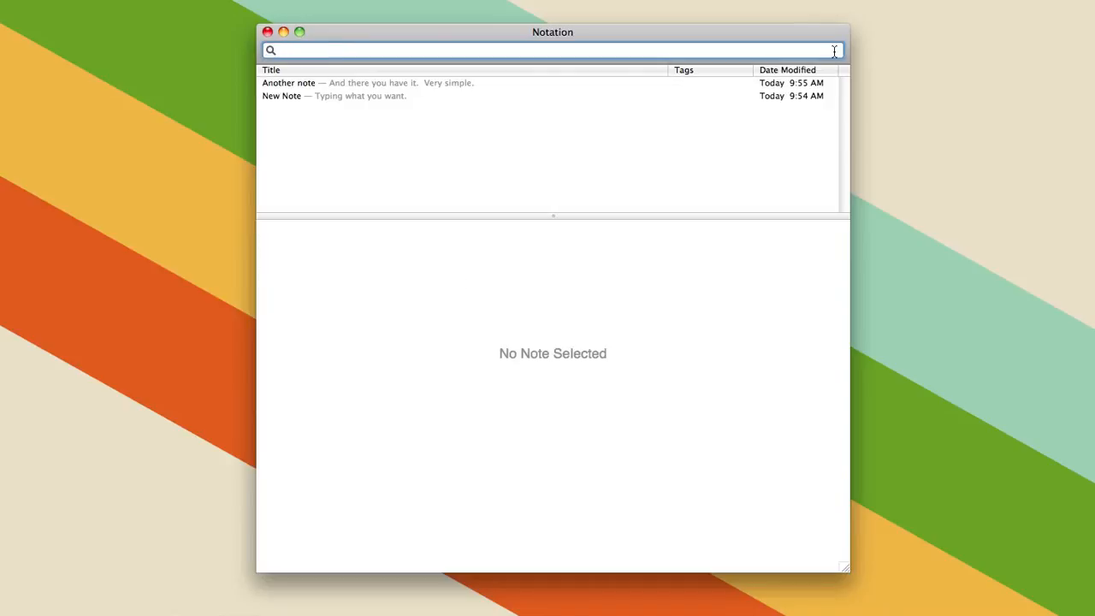
- Create the note 'Different note' with body 'The body.'
click(551, 50)
text(Different note)
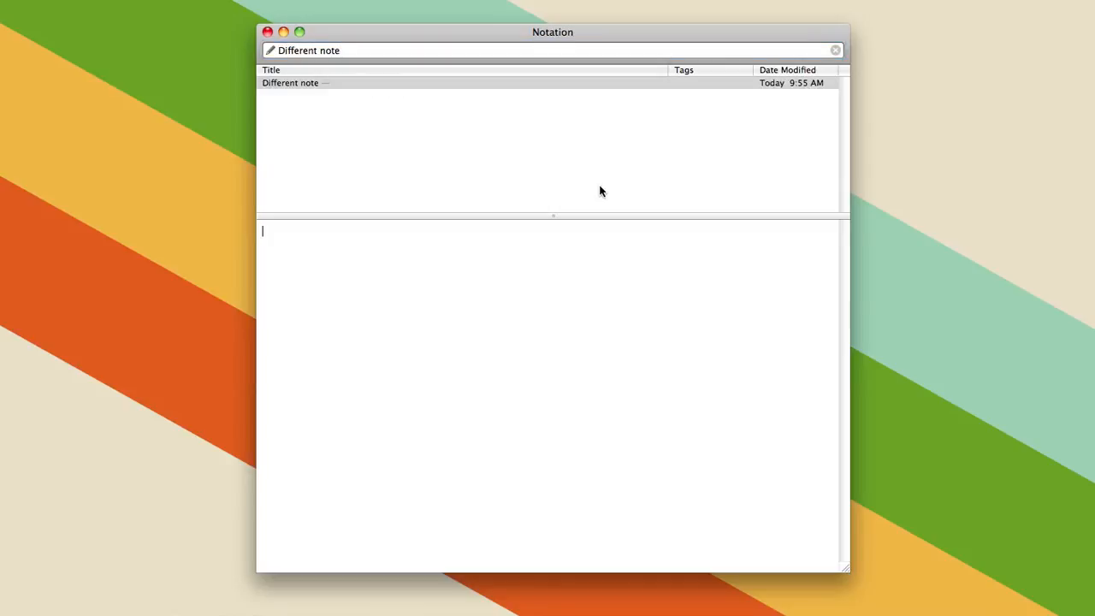
click(835, 50)
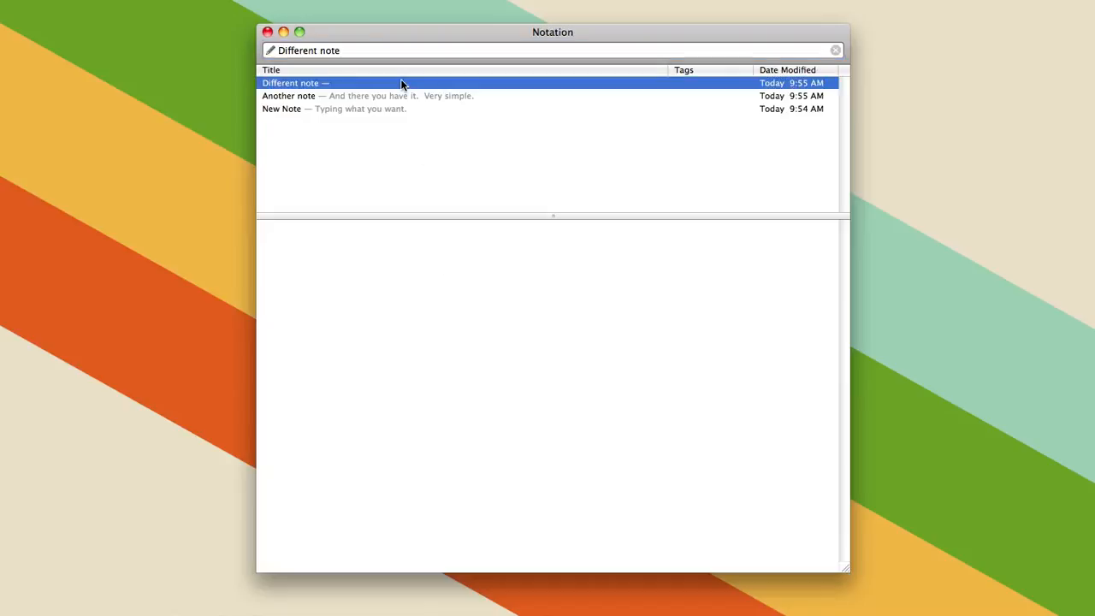
text(The body.)
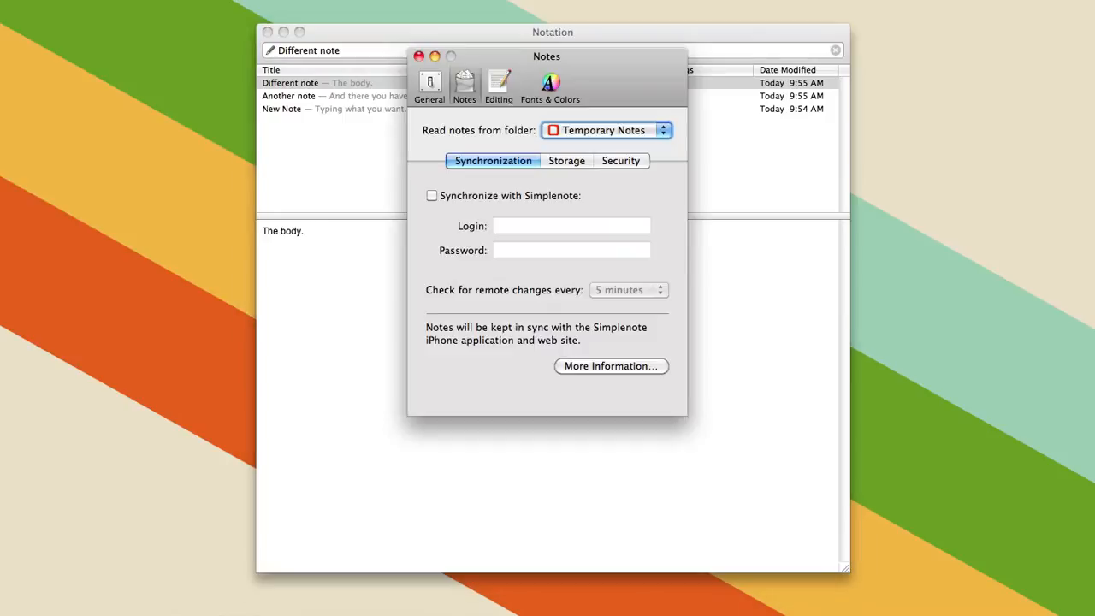
mouse_move(527, 211)
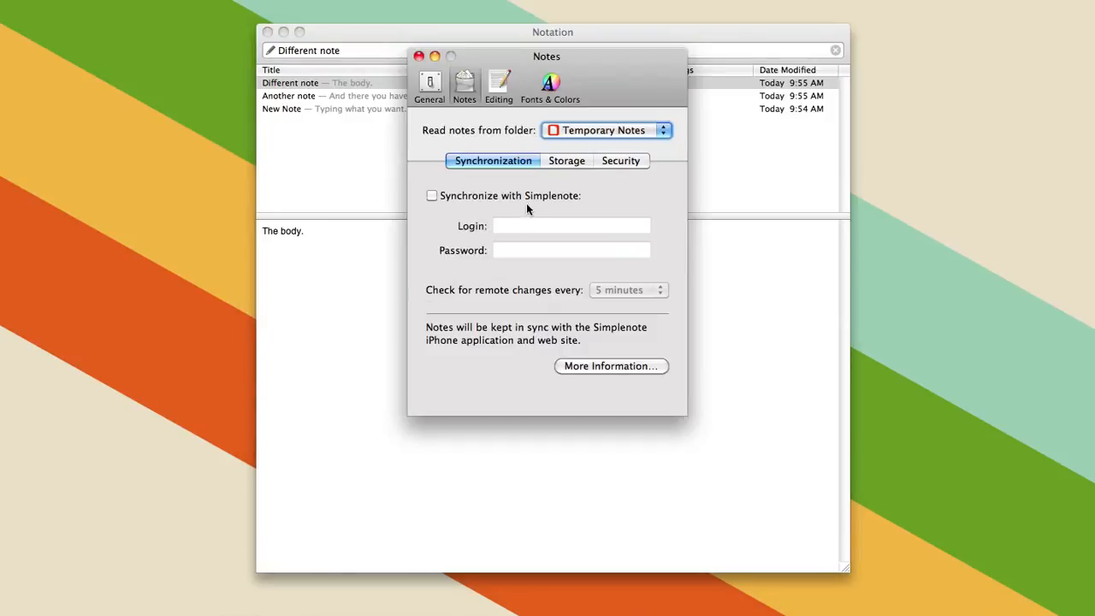
- Review the Storage settings and keep notes stored as Plain Text Files
click(566, 161)
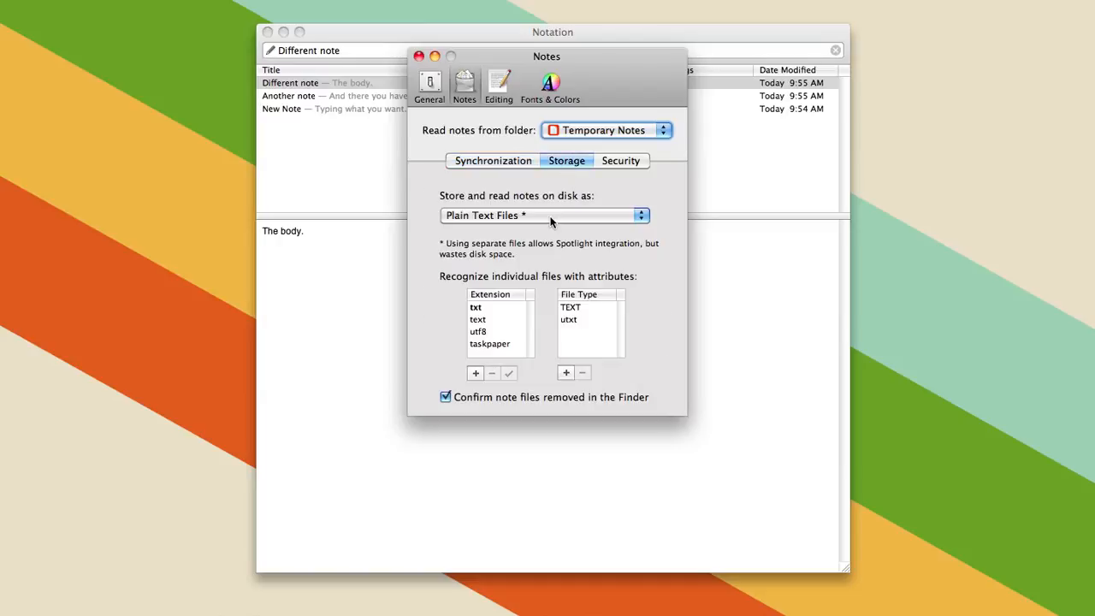
click(544, 215)
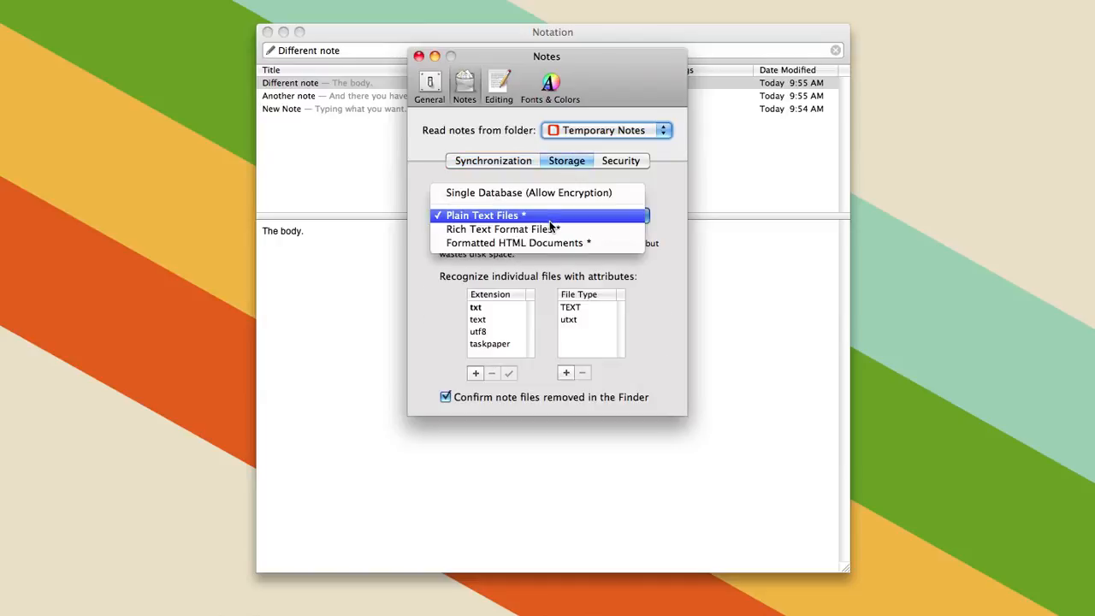
mouse_move(539, 192)
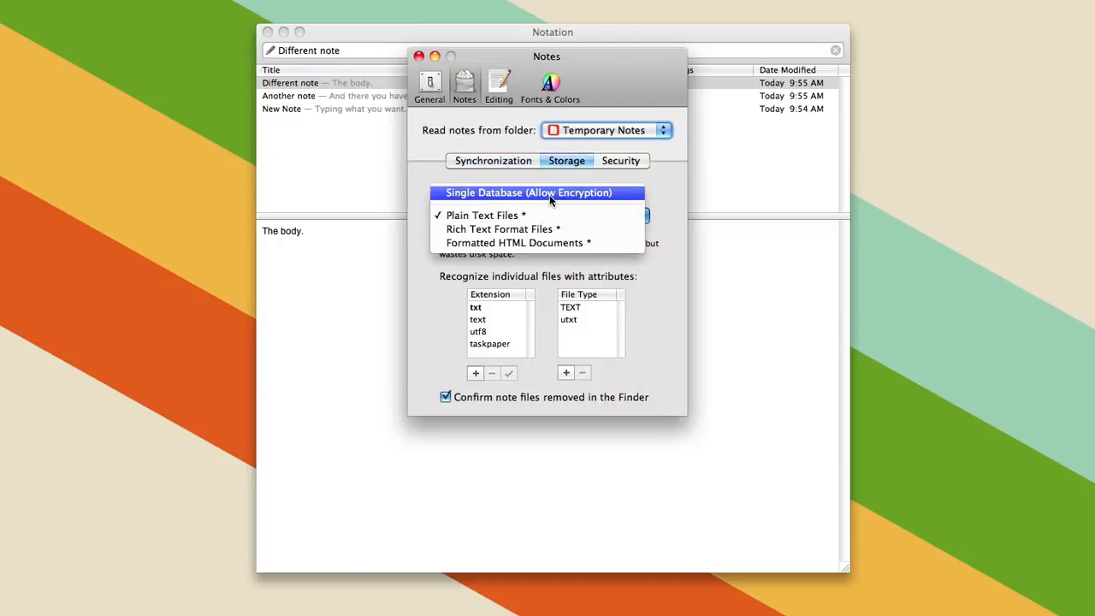
mouse_move(544, 215)
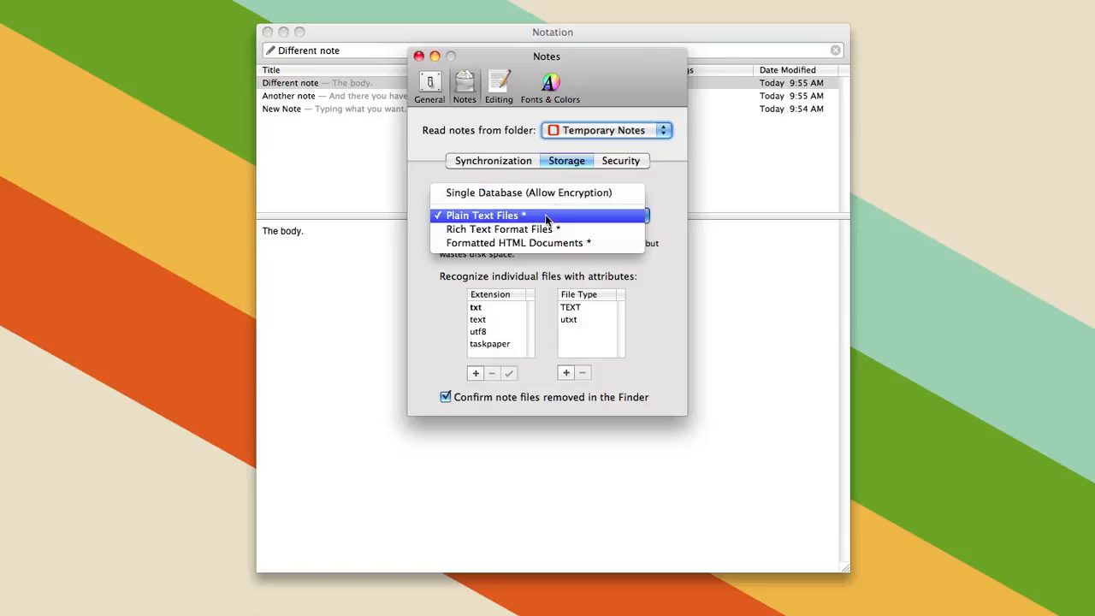
click(493, 161)
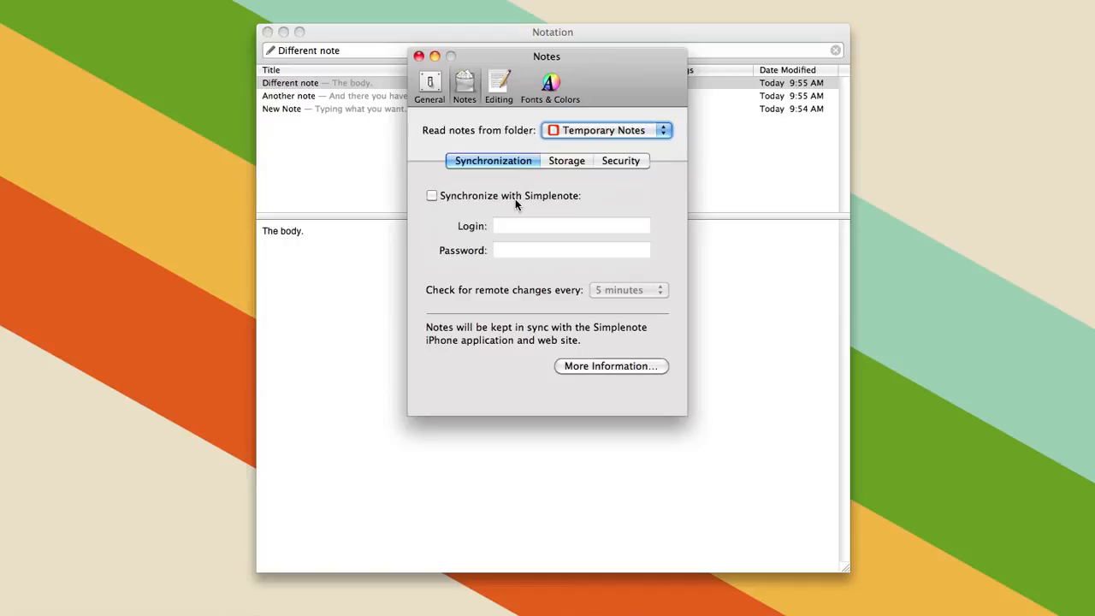
mouse_move(531, 209)
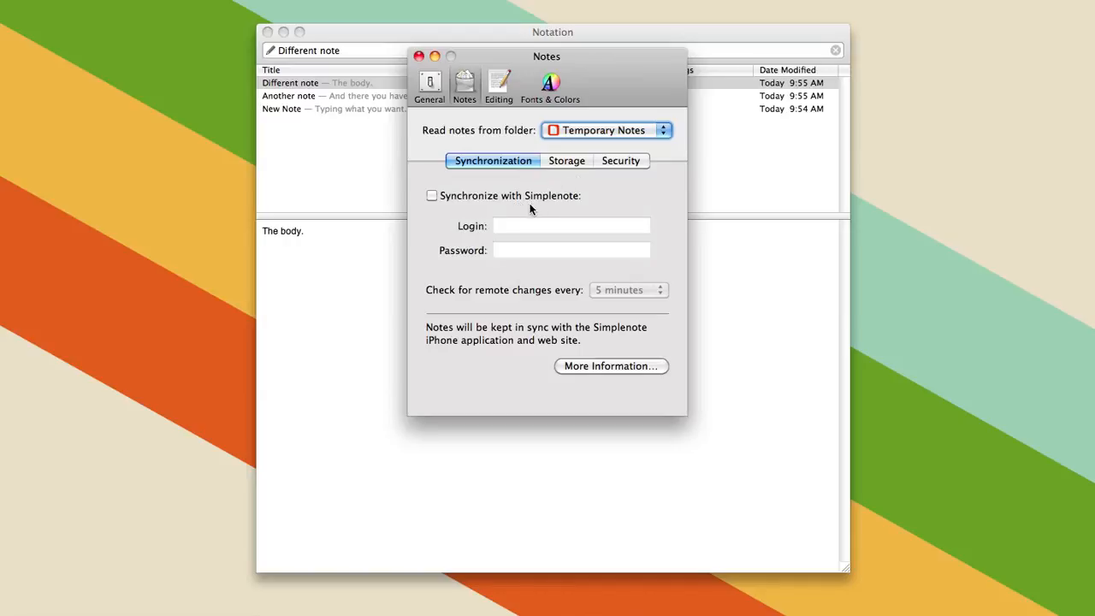
click(566, 161)
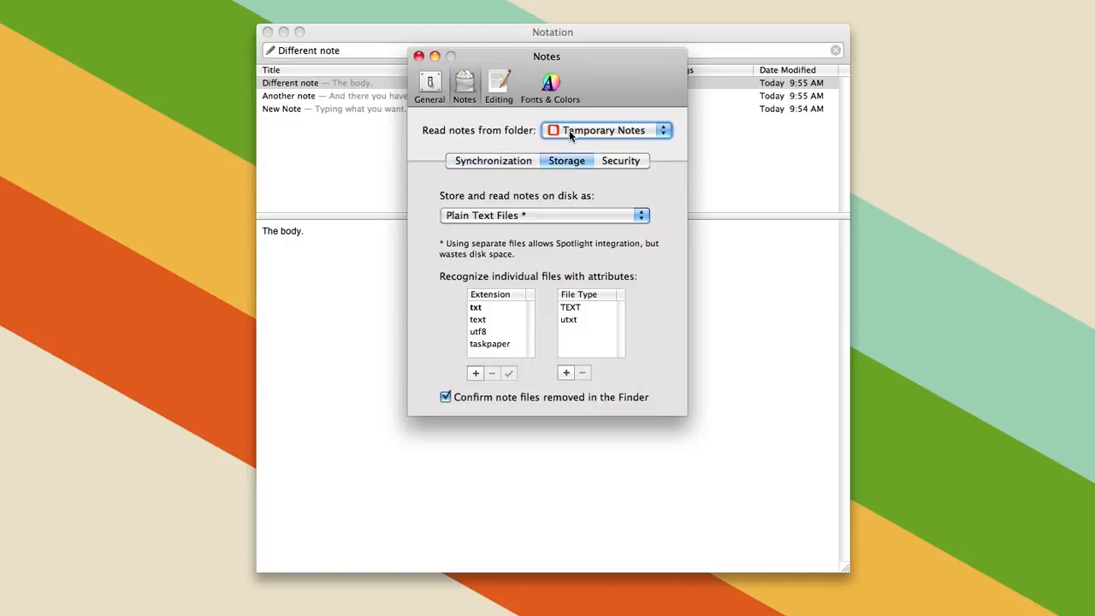
mouse_move(486, 141)
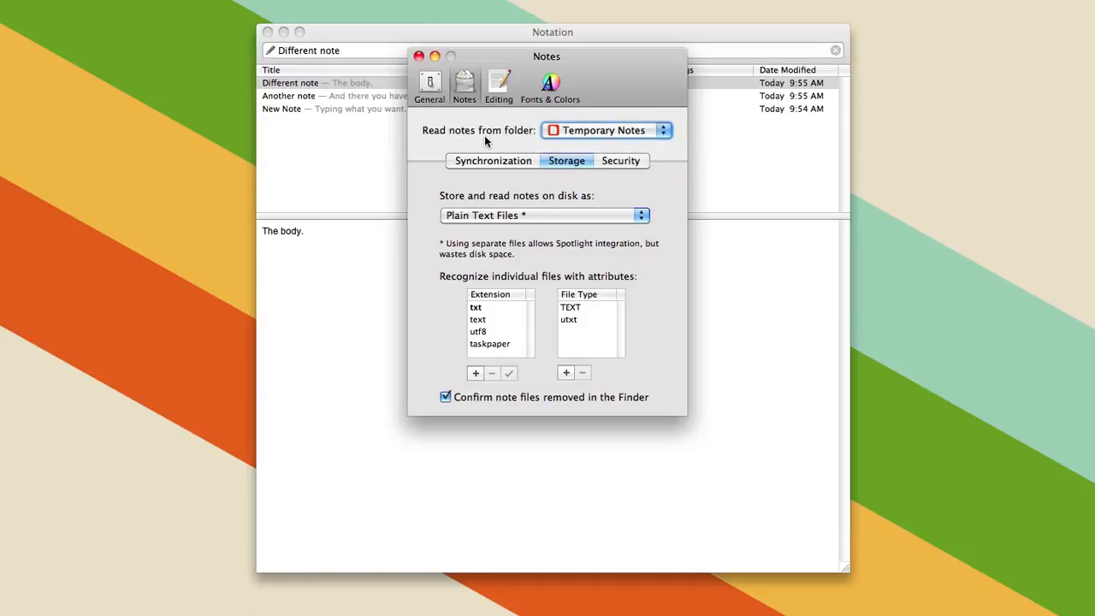
mouse_move(496, 206)
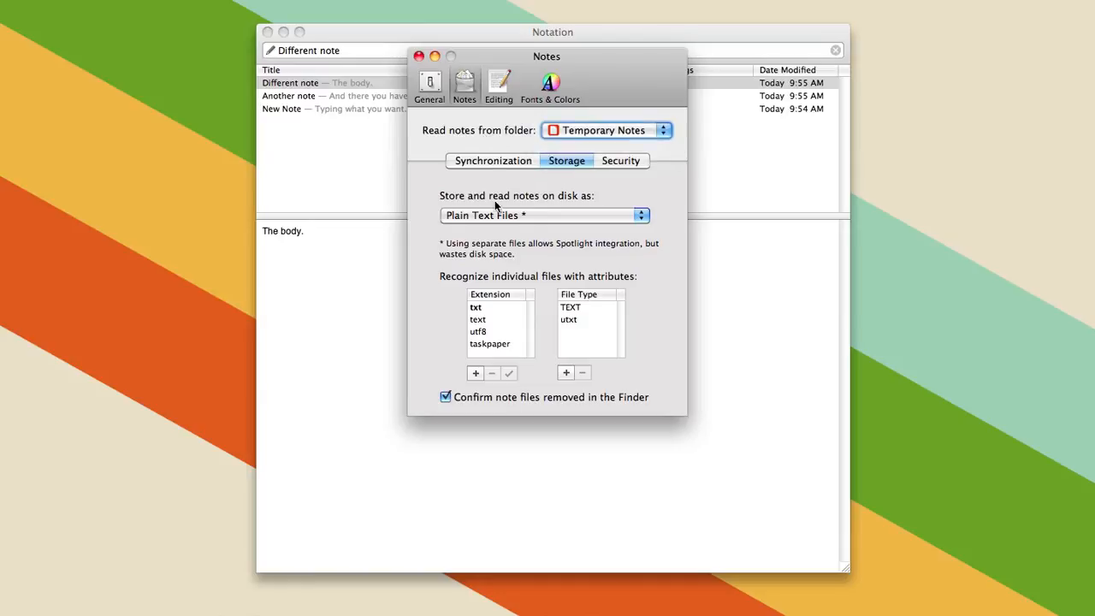
mouse_move(506, 289)
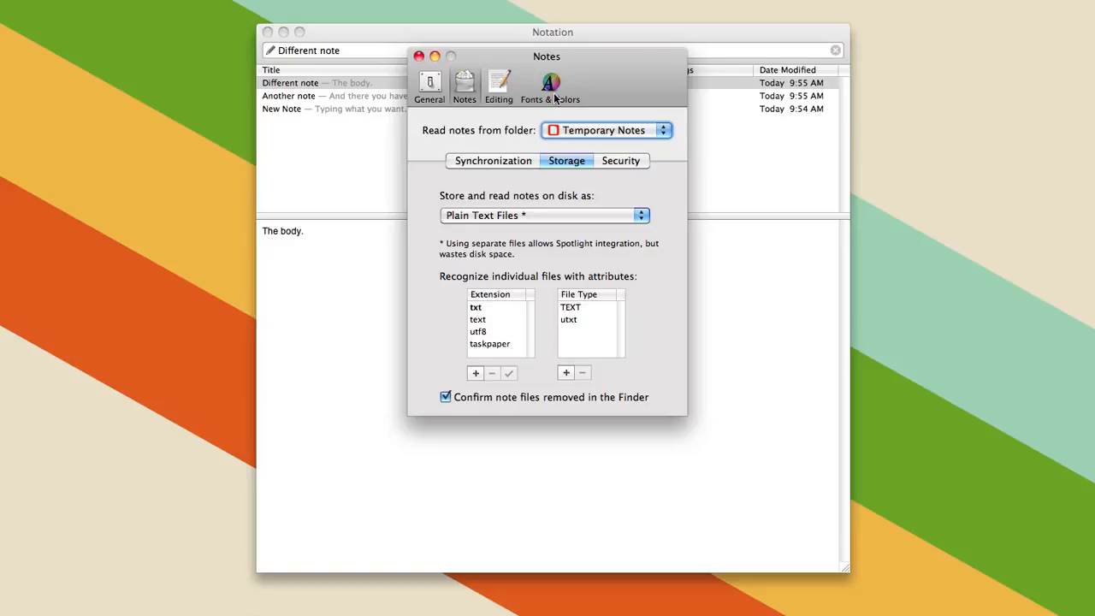
- Review the Editing and General preferences, then close the Preferences window
click(500, 86)
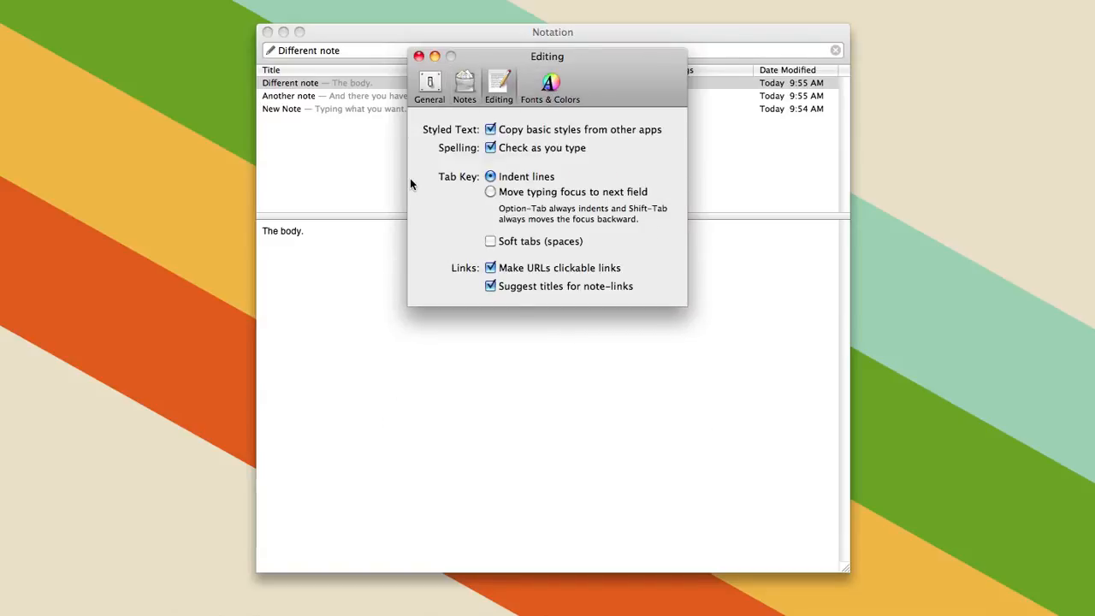
mouse_move(457, 193)
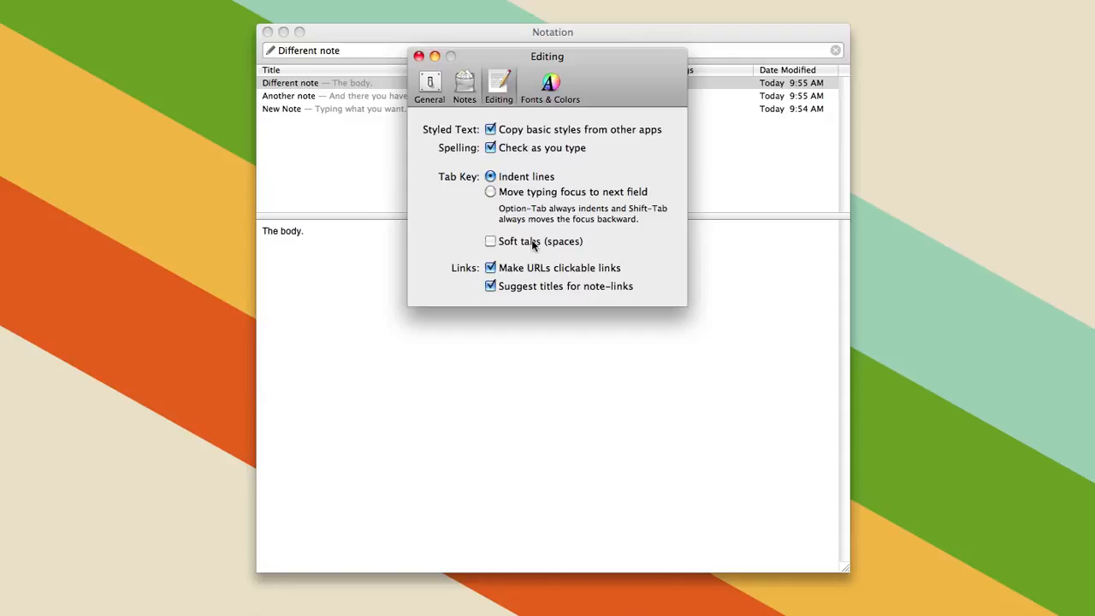
click(430, 85)
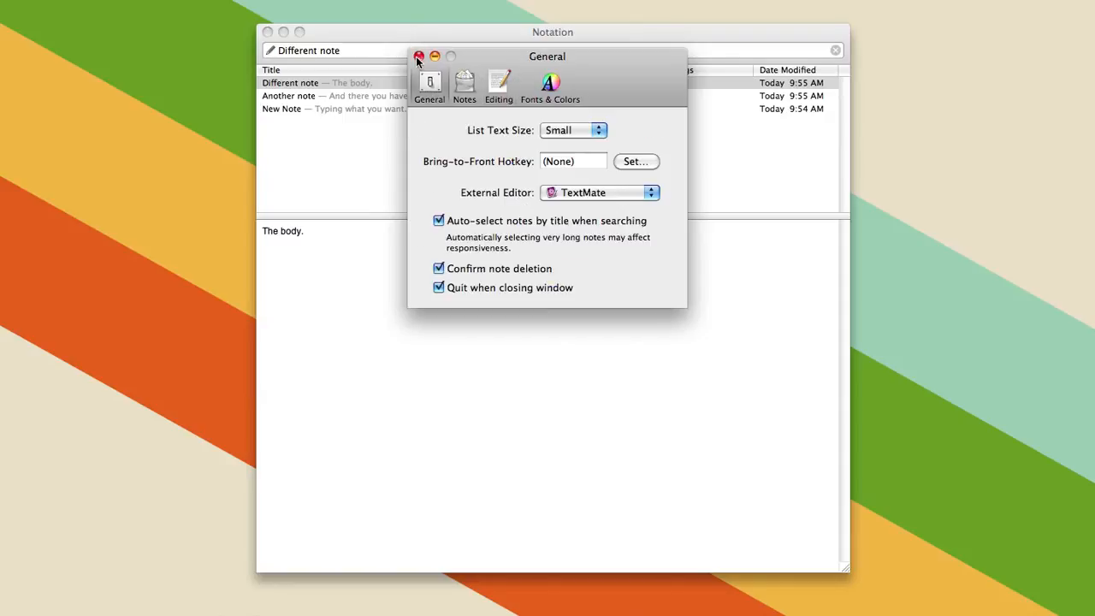
click(419, 56)
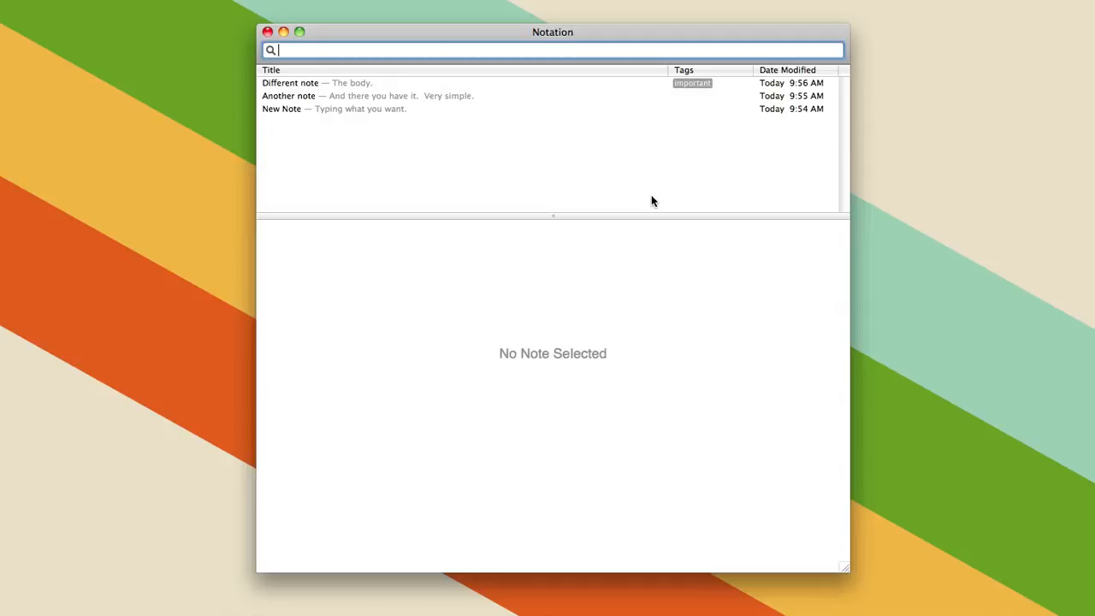
mouse_move(530, 48)
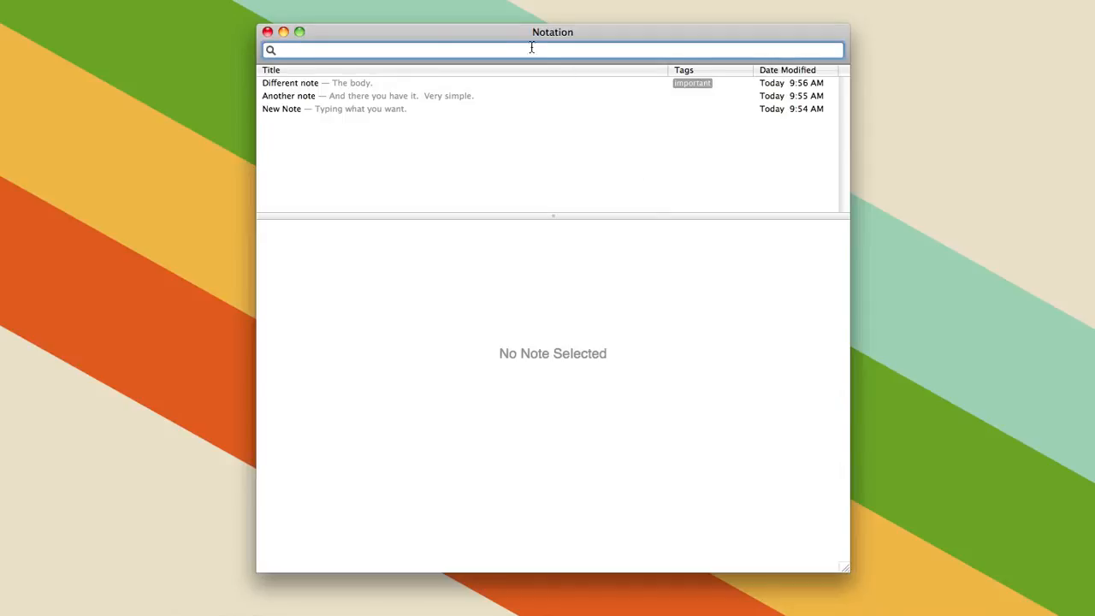
text(important)
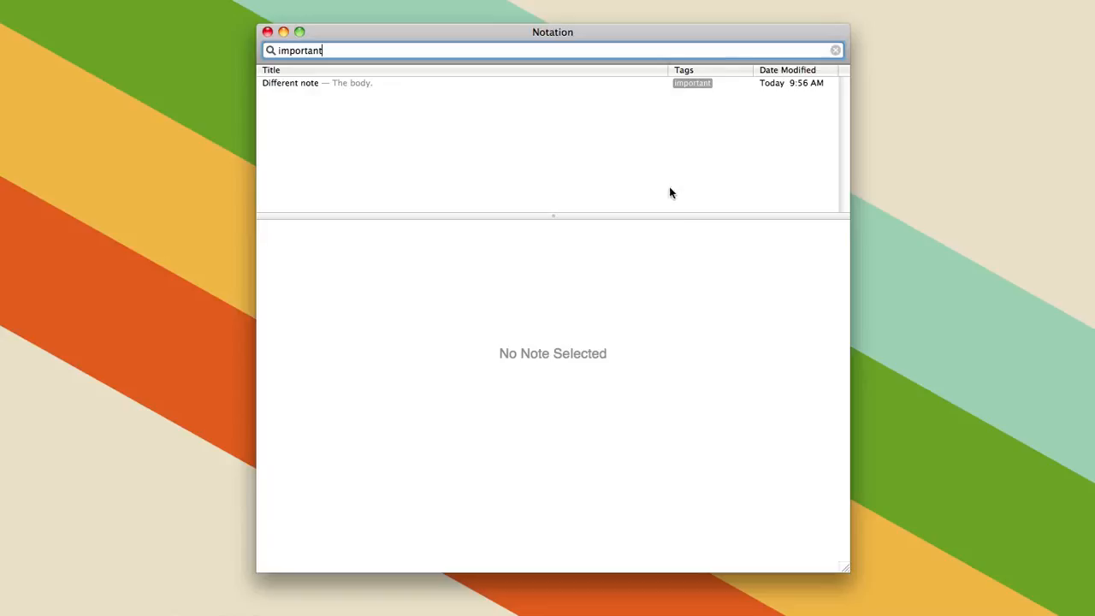
click(836, 50)
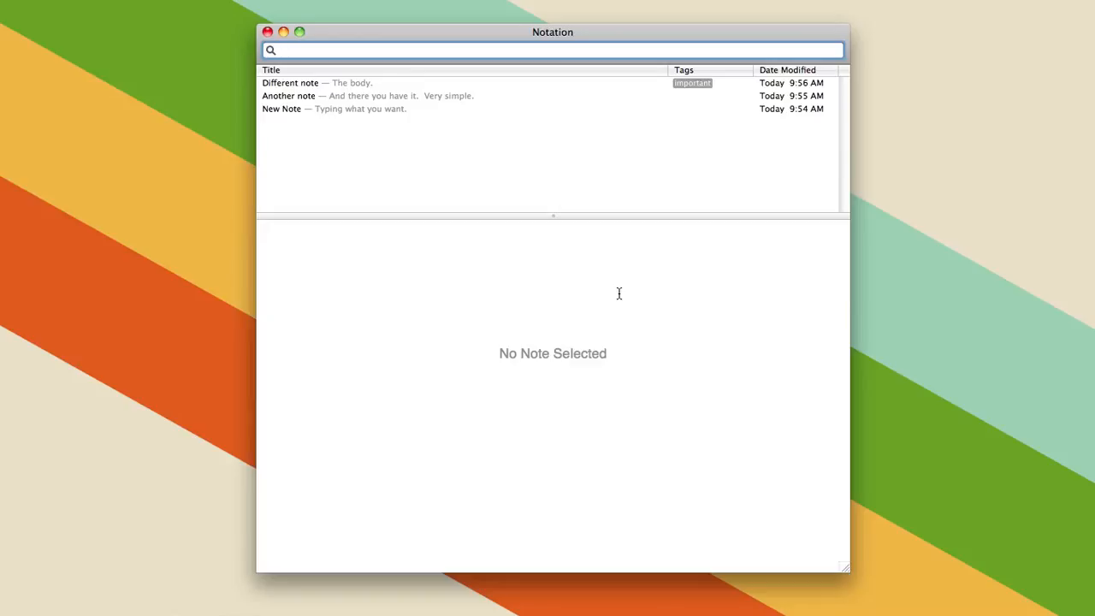
click(551, 49)
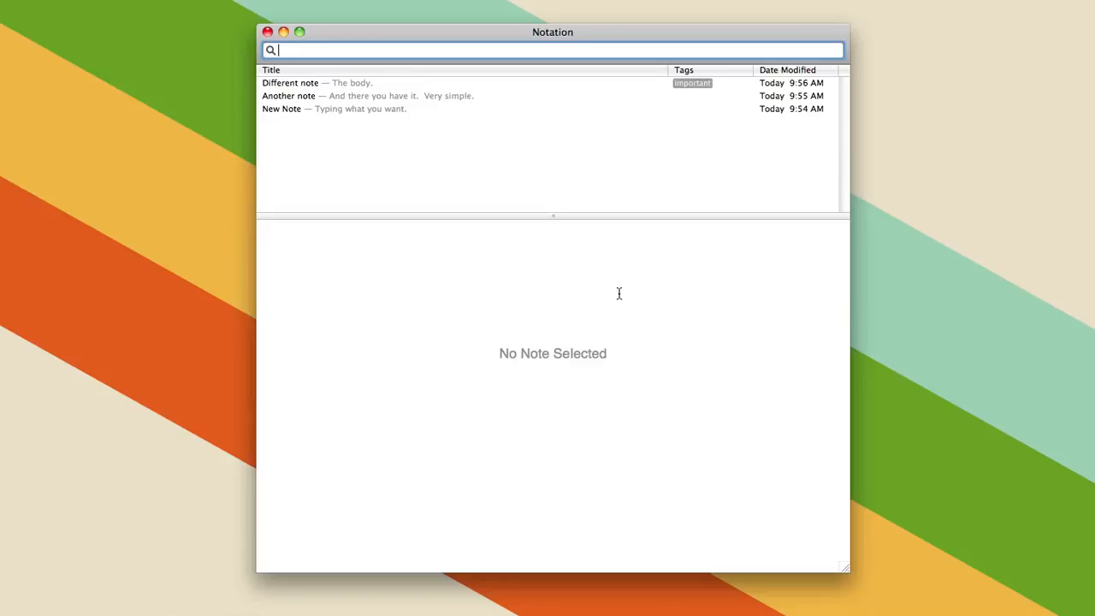